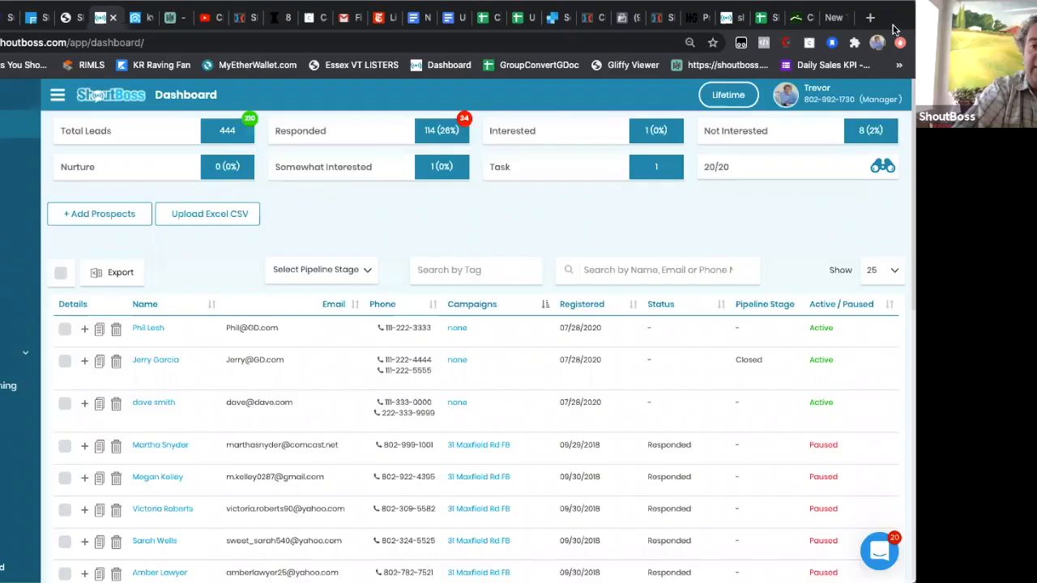
mouse_move(644, 233)
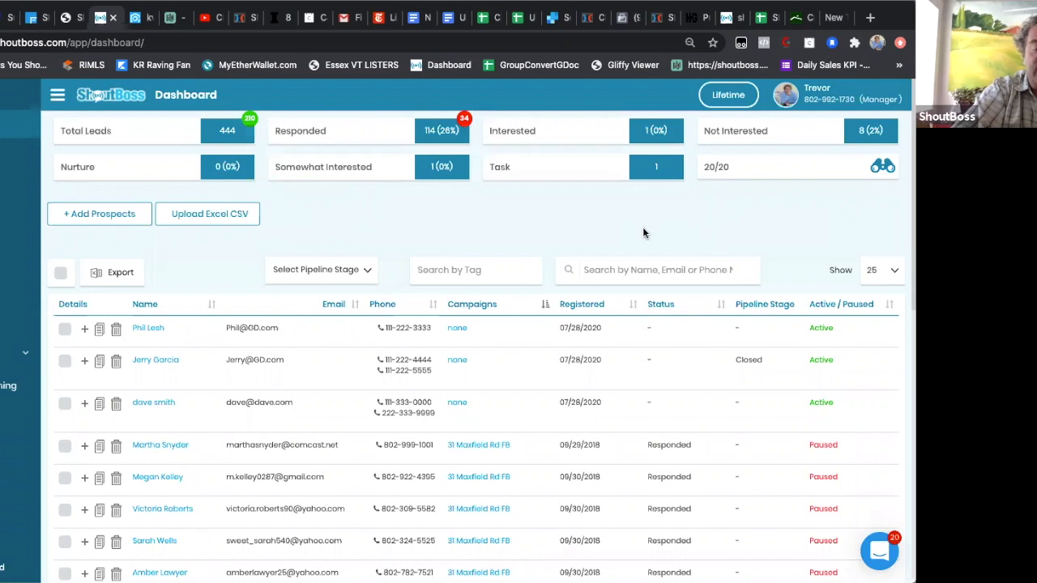
mouse_move(531, 221)
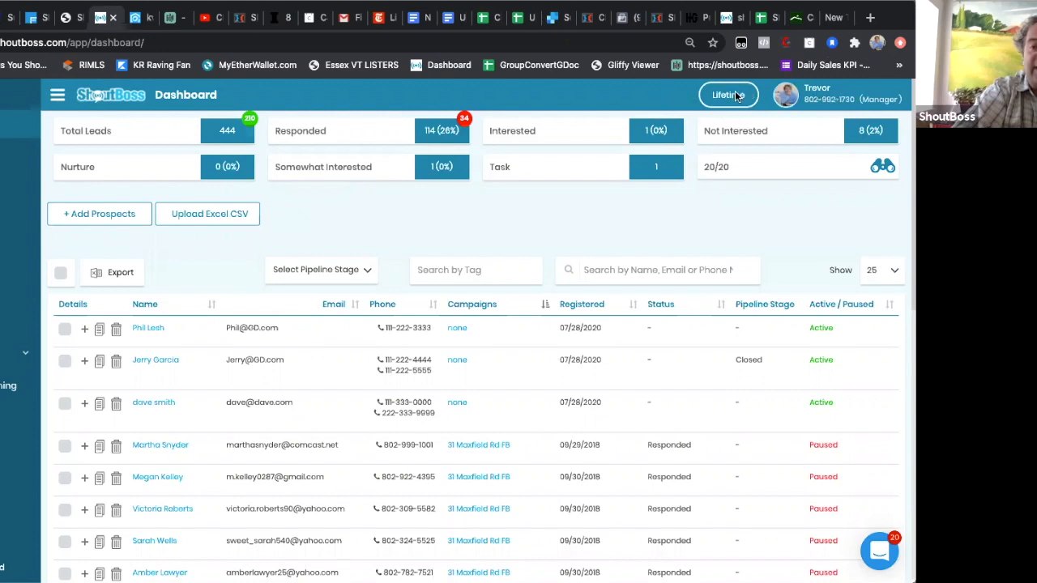
Step: Preview the Last 24 Hours, Last 7 Days and Last 30 Days ranges, then return to Lifetime
click(727, 95)
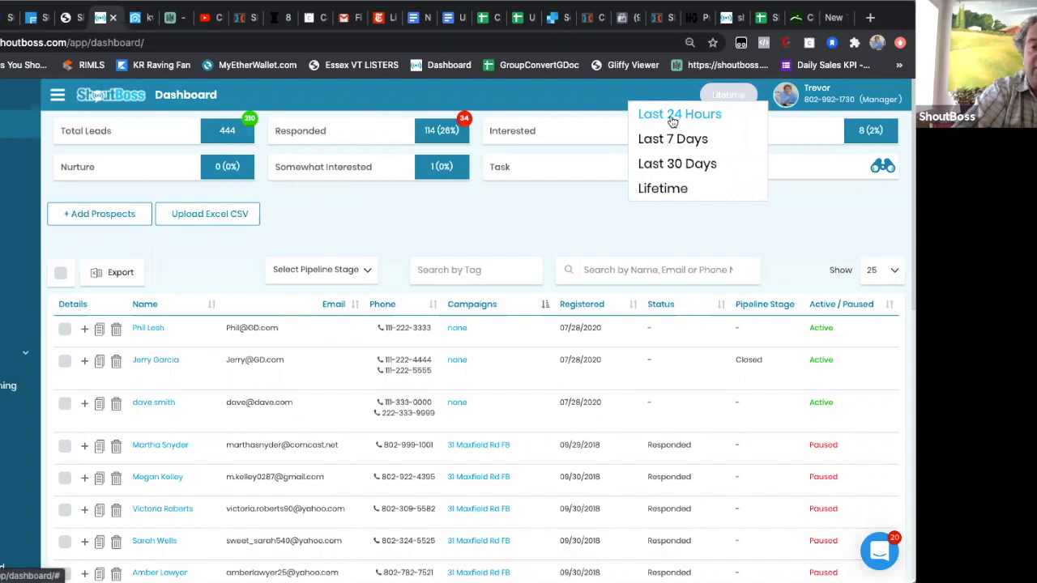
click(679, 114)
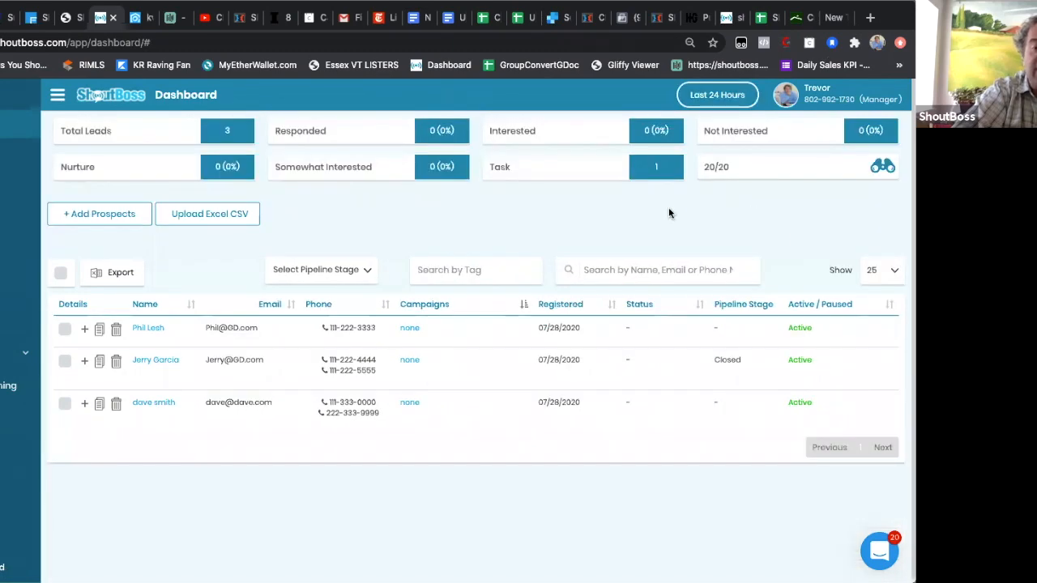
mouse_move(543, 230)
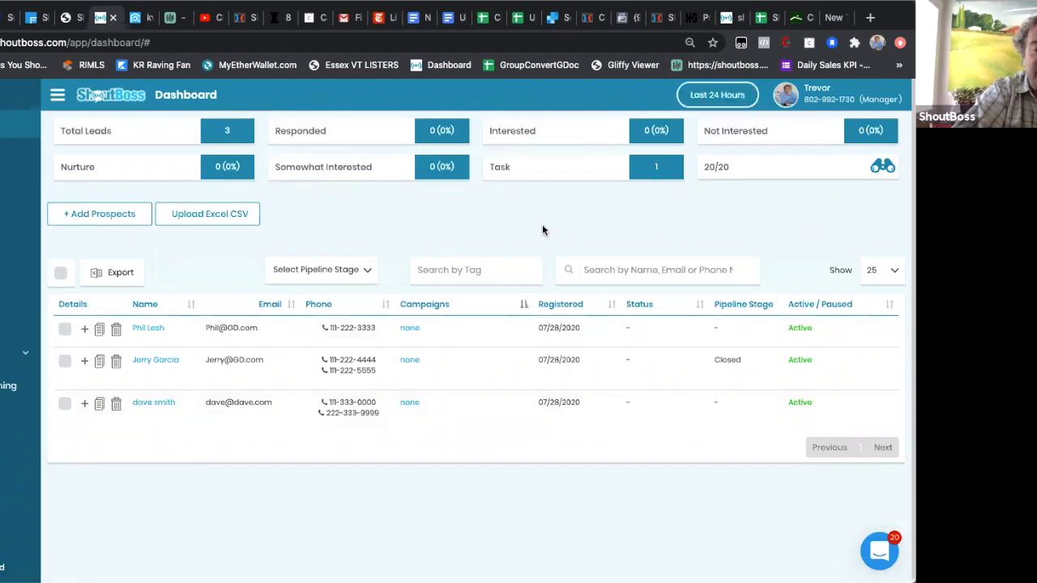
click(718, 95)
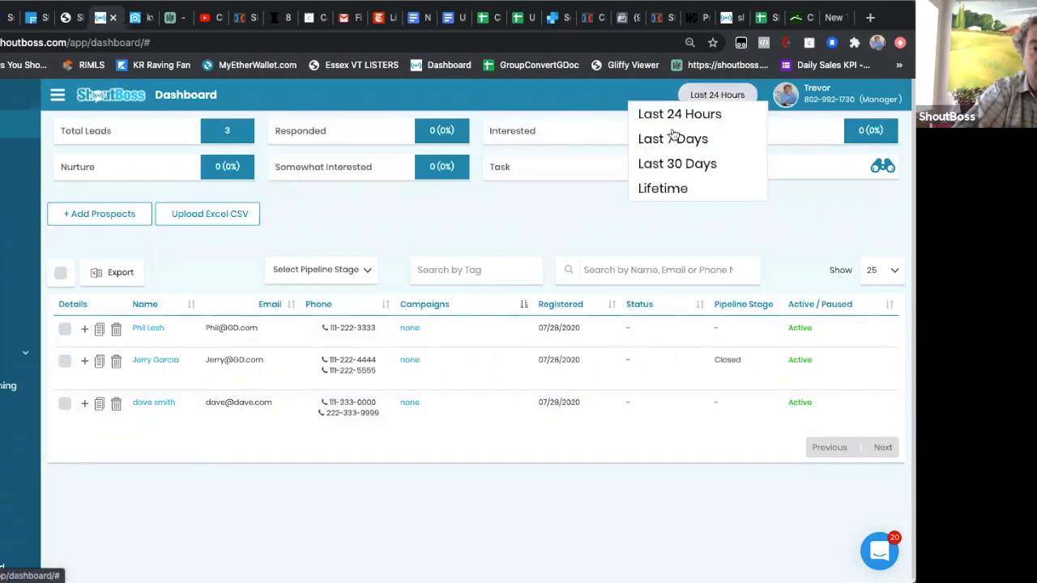
click(673, 139)
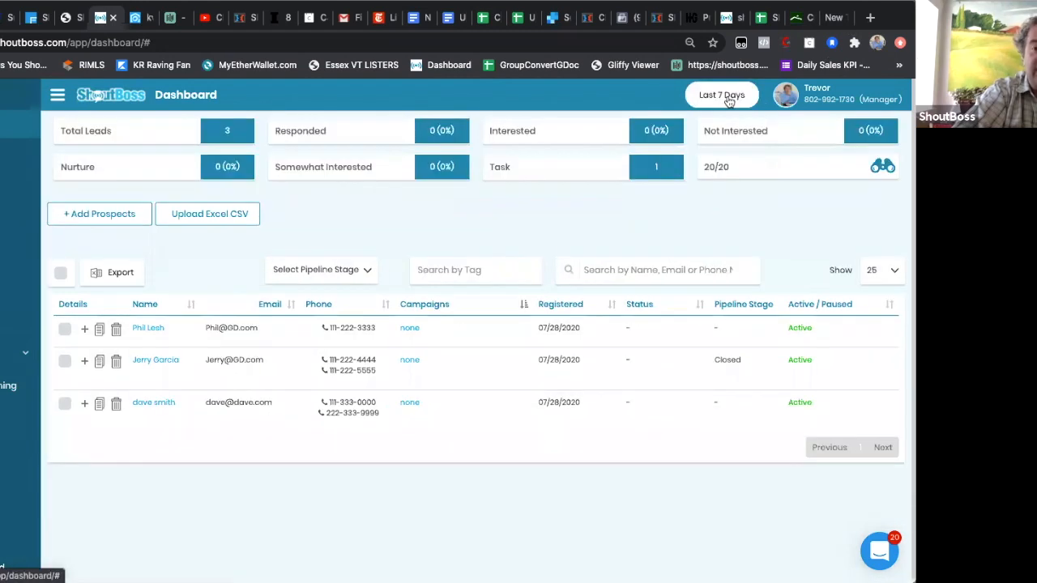
click(722, 95)
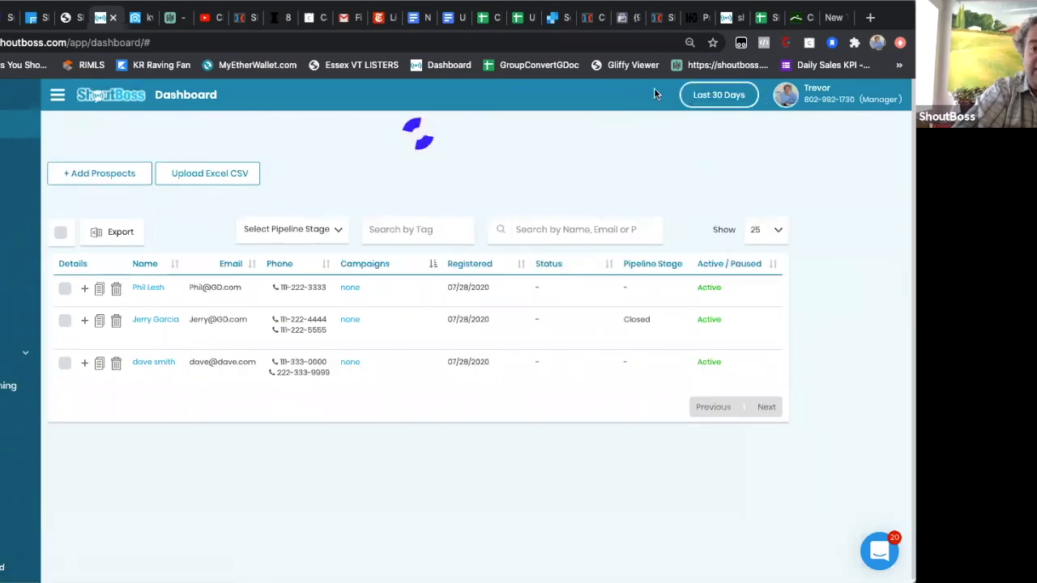
click(718, 94)
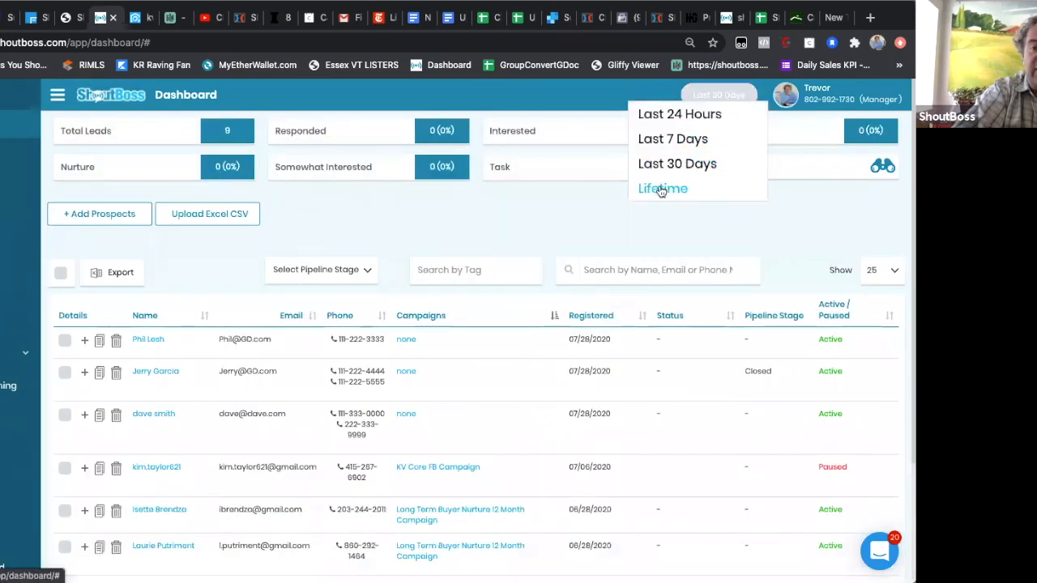
click(662, 188)
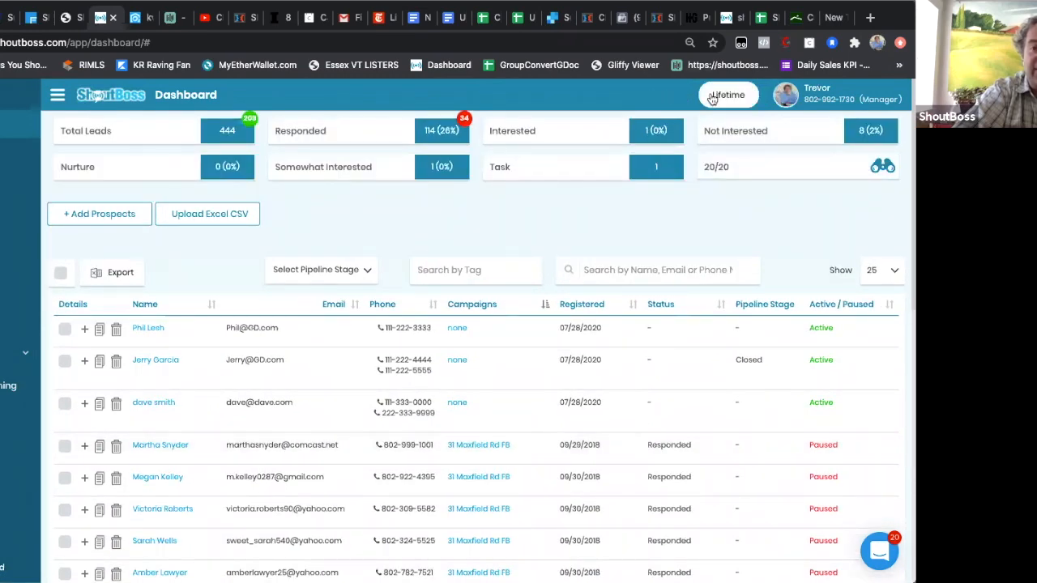
Step: Switch the dashboard to Last 24 Hours (3 leads) and reopen the range dropdown
click(727, 95)
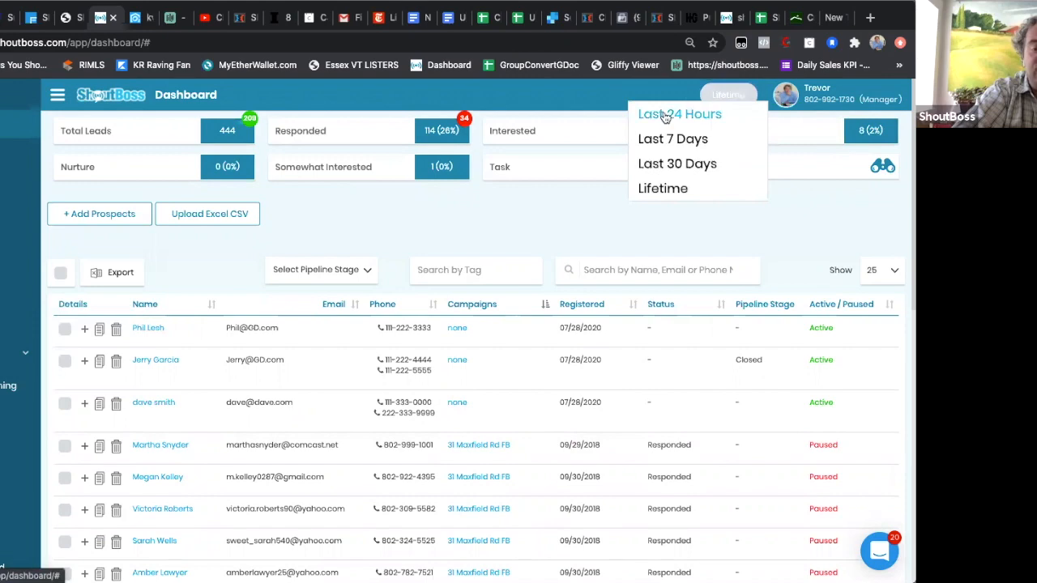
click(679, 114)
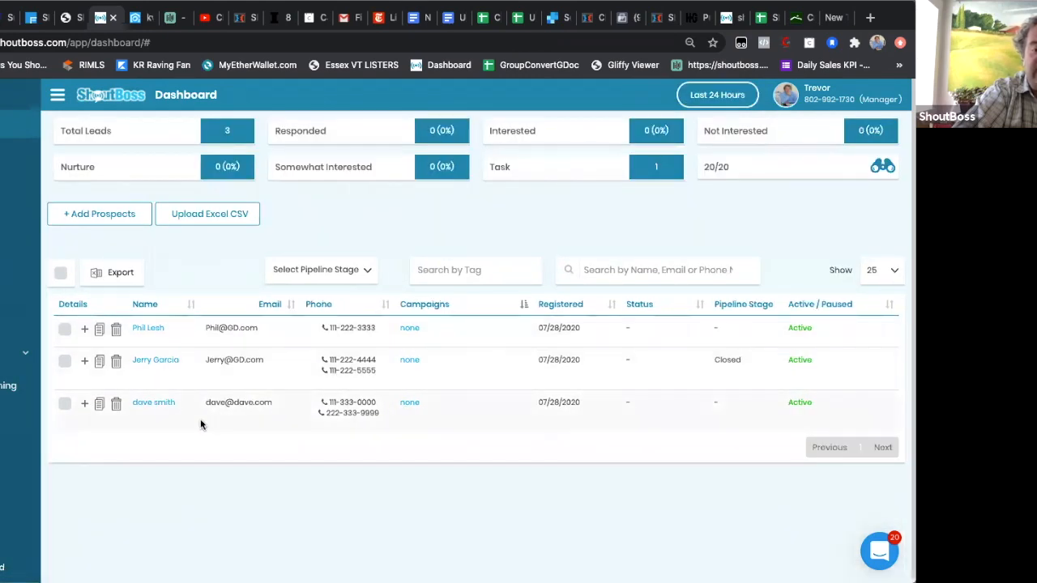
mouse_move(299, 363)
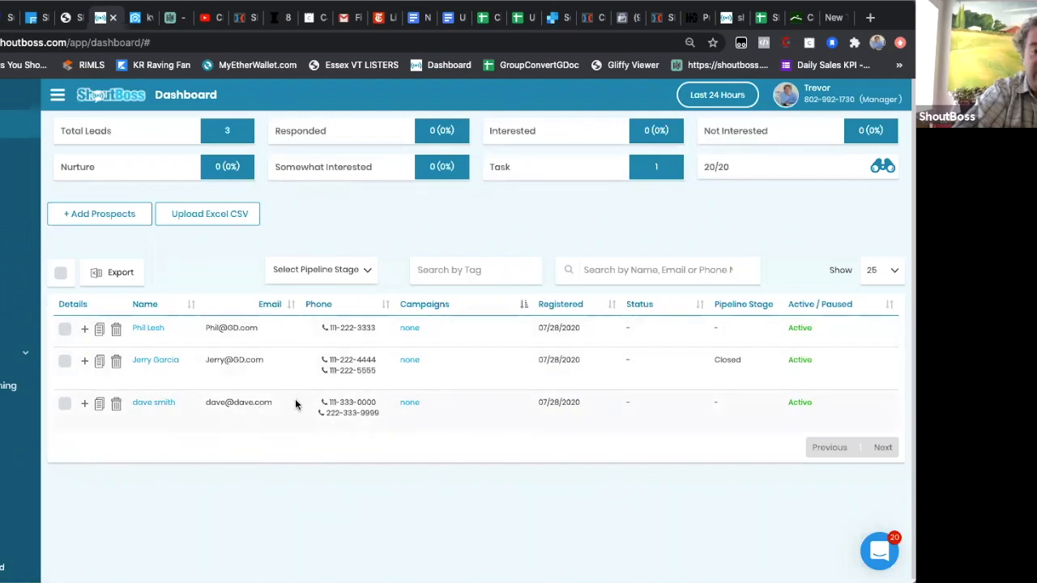
mouse_move(267, 356)
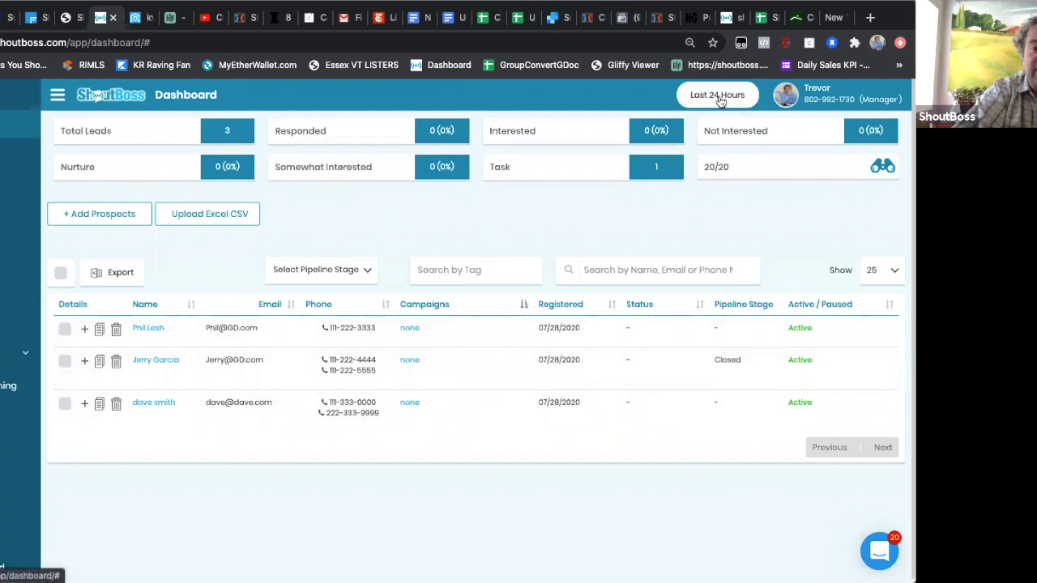
click(718, 95)
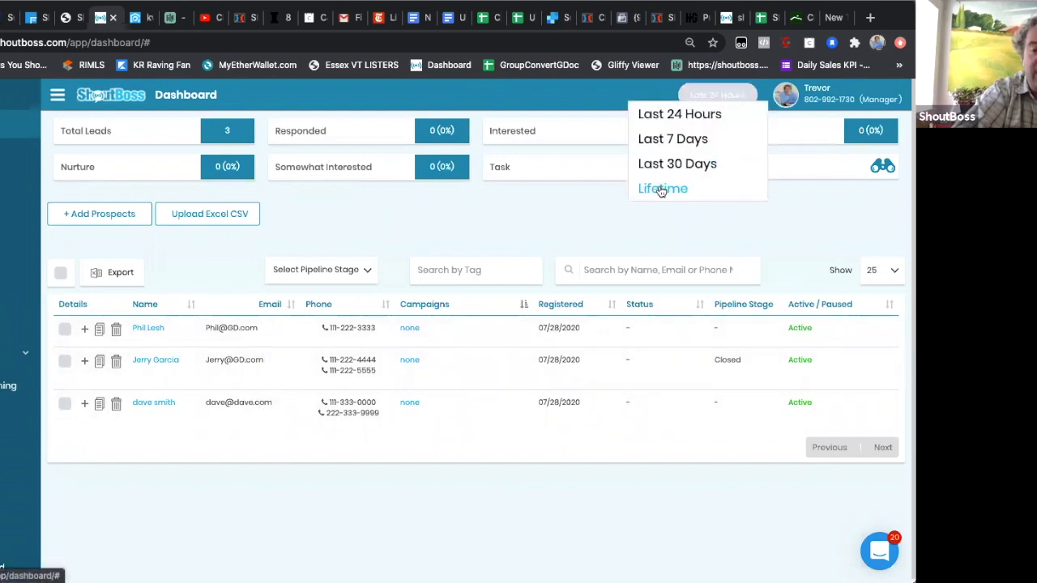